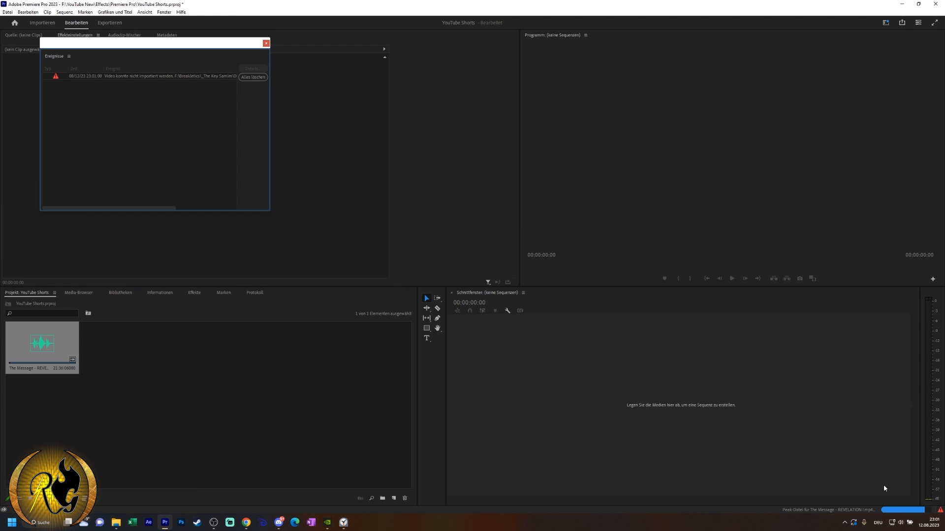
pyautogui.moveTo(934, 506)
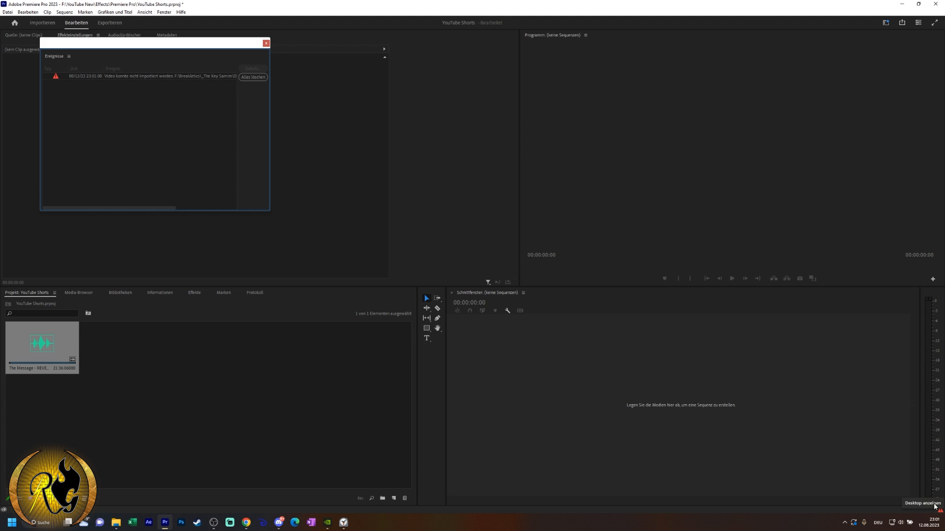
pyautogui.moveTo(262, 377)
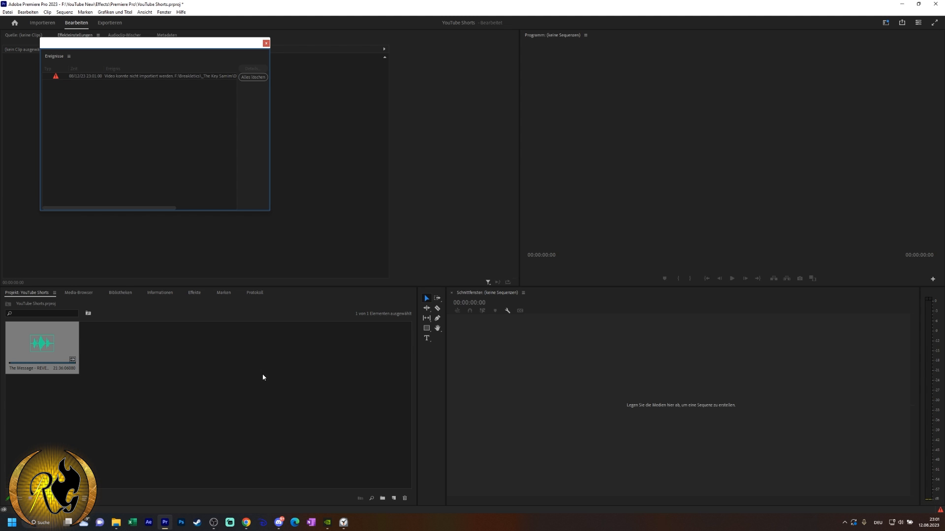
# Move the Events import error window aside and close the YouTube Shorts project.
pyautogui.moveTo(150, 43); pyautogui.dragTo(193, 133)
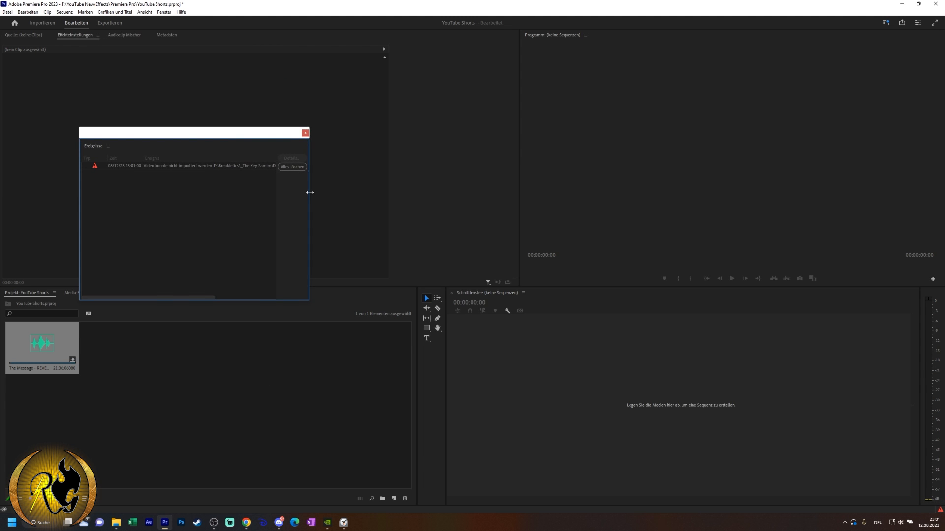
pyautogui.click(117, 521)
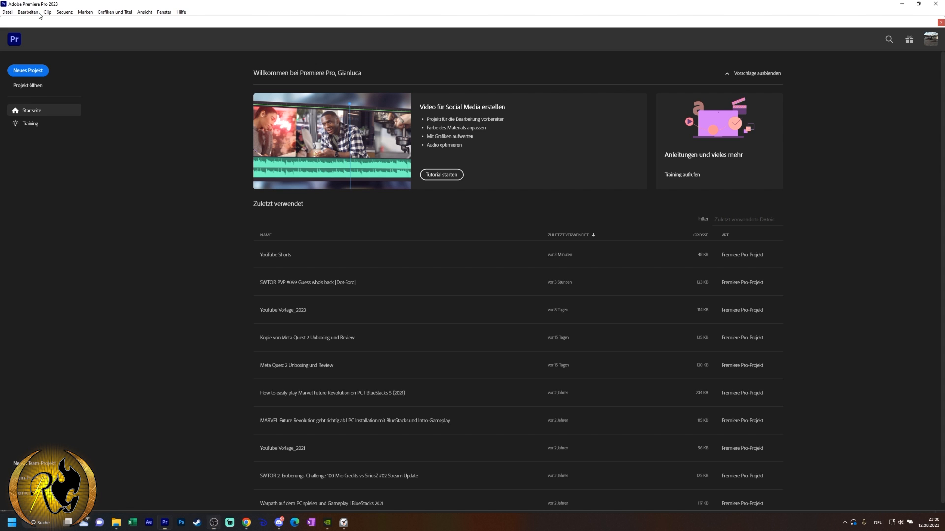
# In Voreinstellungen > Medien-Cache, delete all media cache files and confirm with OK.
pyautogui.click(27, 12)
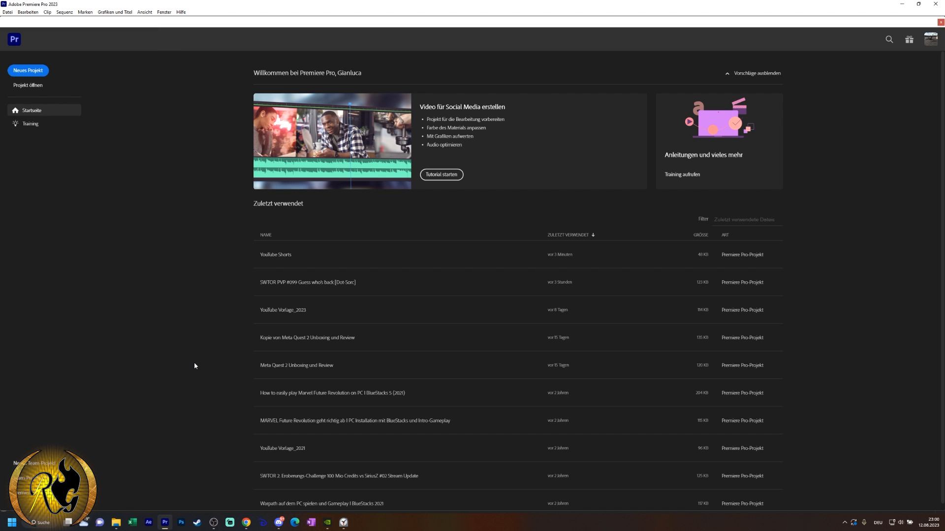
pyautogui.click(28, 11)
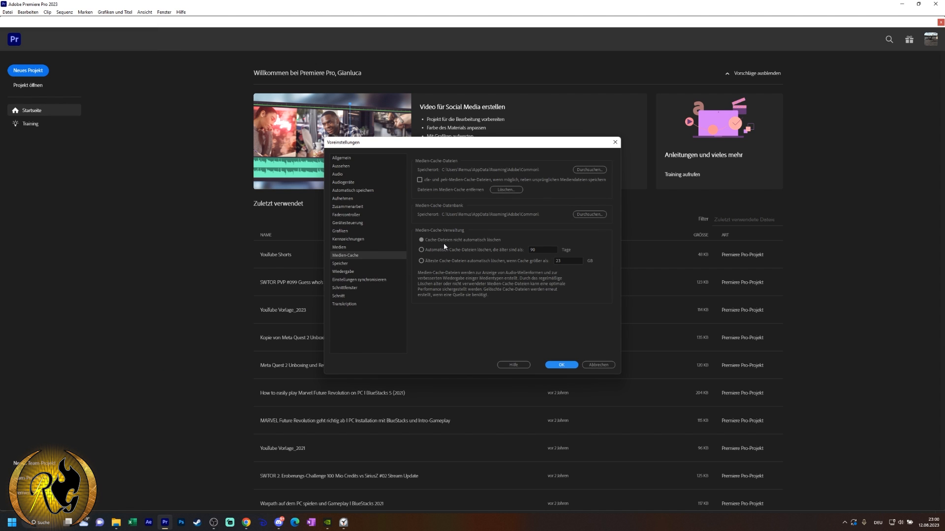
pyautogui.moveTo(507, 190)
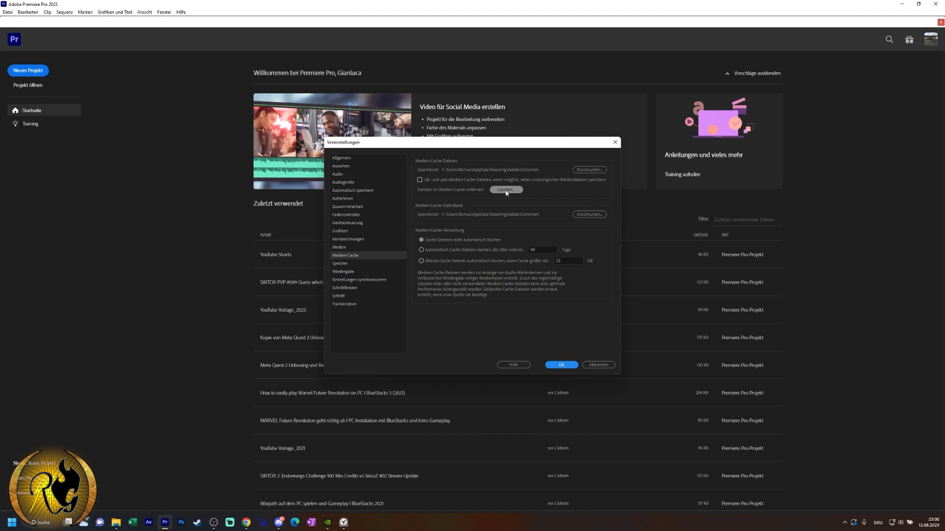
pyautogui.click(505, 190)
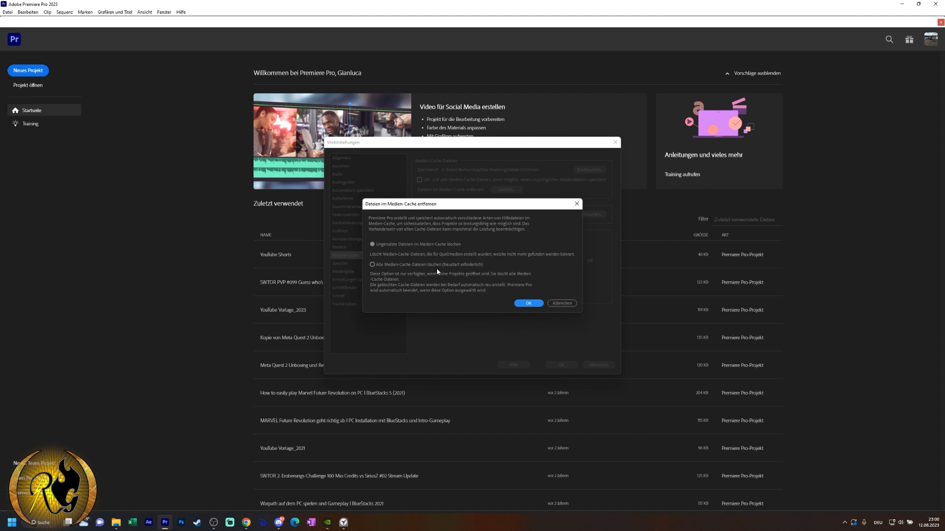
pyautogui.click(372, 265)
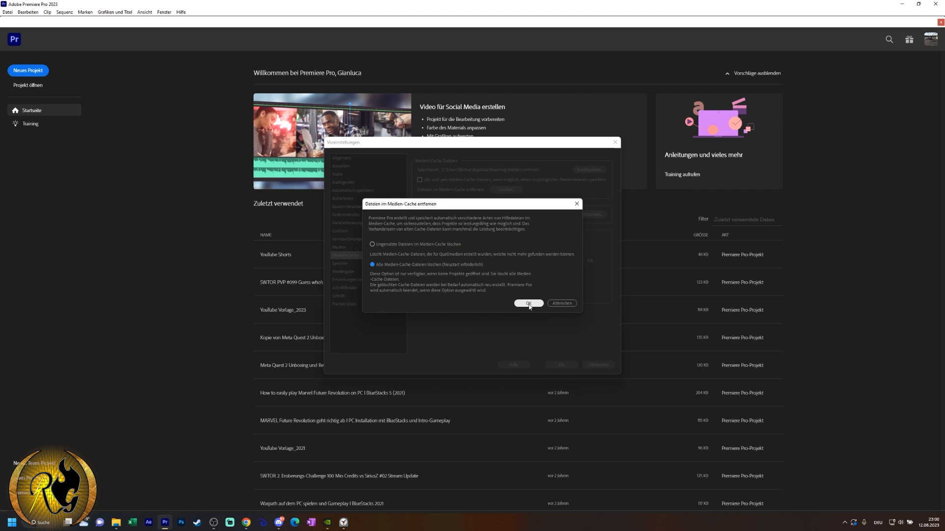
pyautogui.click(528, 304)
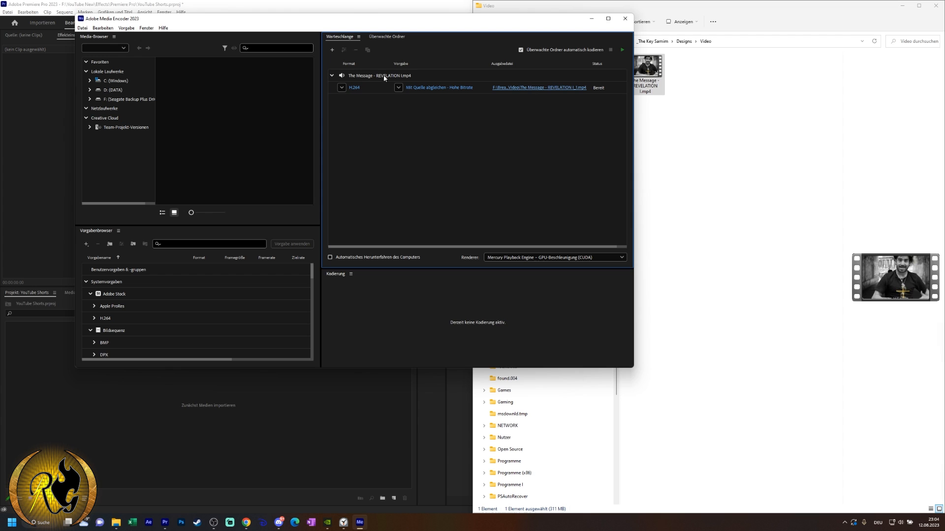
# Encode the queued job in Media Encoder and play the output, which shows black with audio only.
pyautogui.click(622, 49)
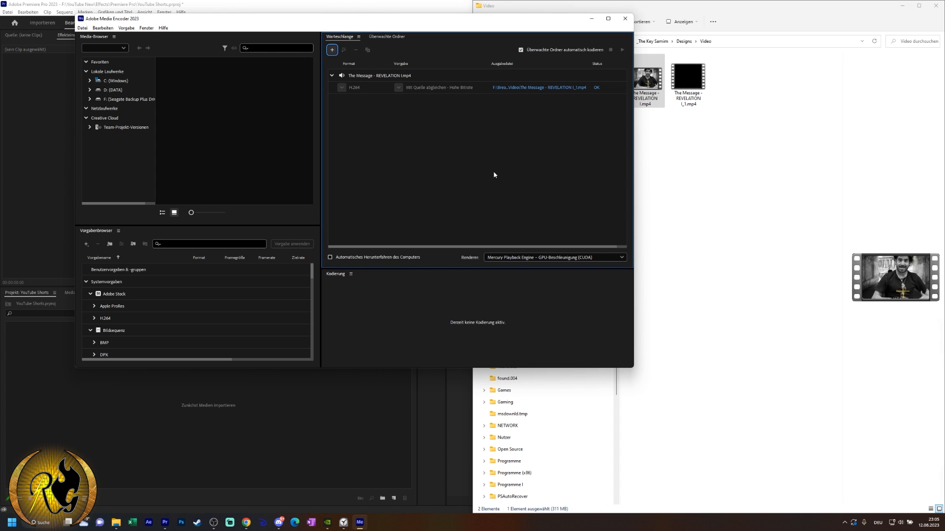
pyautogui.moveTo(365, 317)
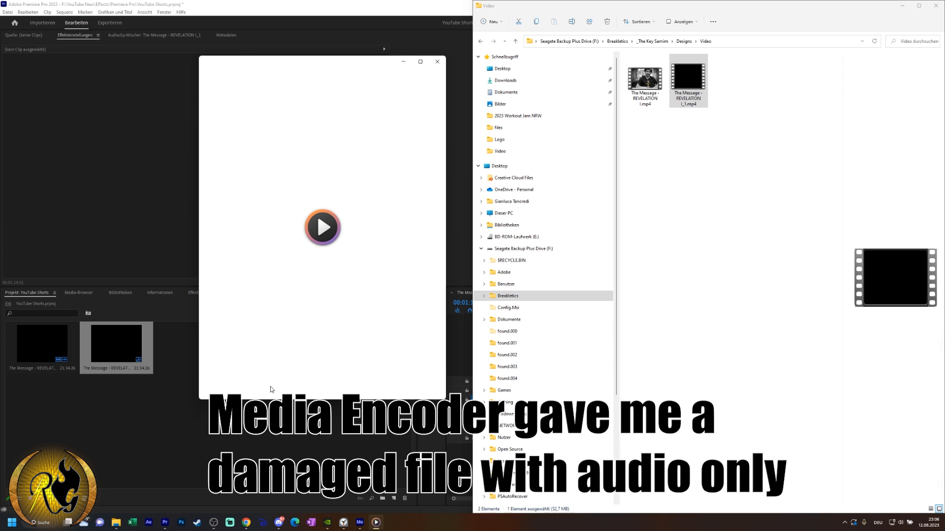
pyautogui.click(322, 227)
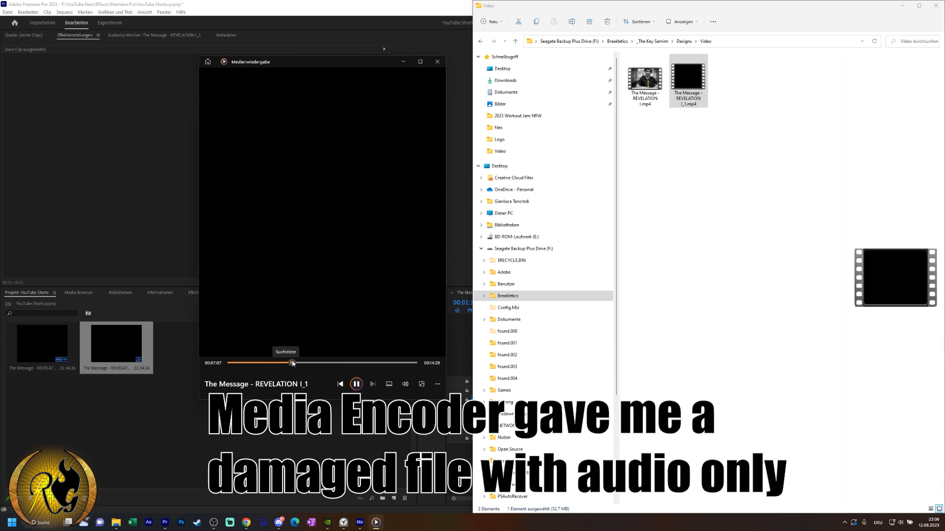
pyautogui.click(437, 62)
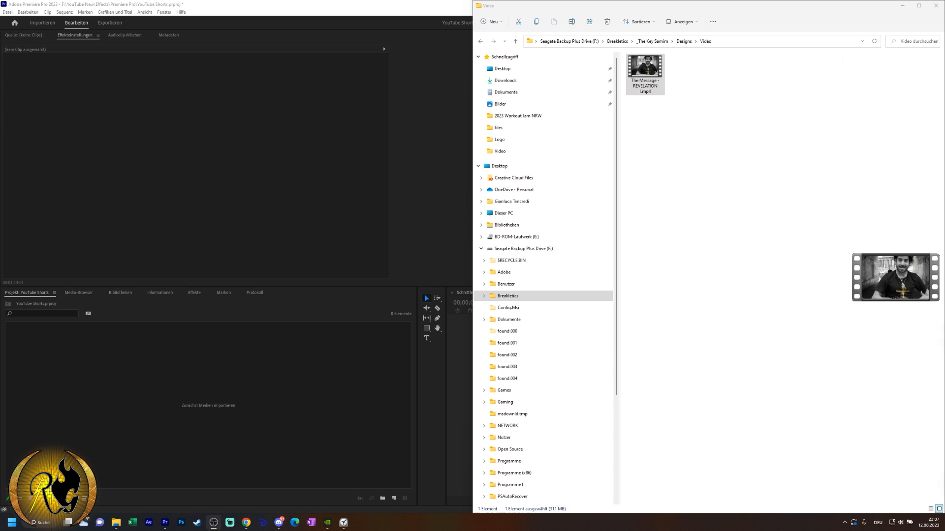
# Search Windows for 'handBrake' and launch the app.
pyautogui.write('handBrake')
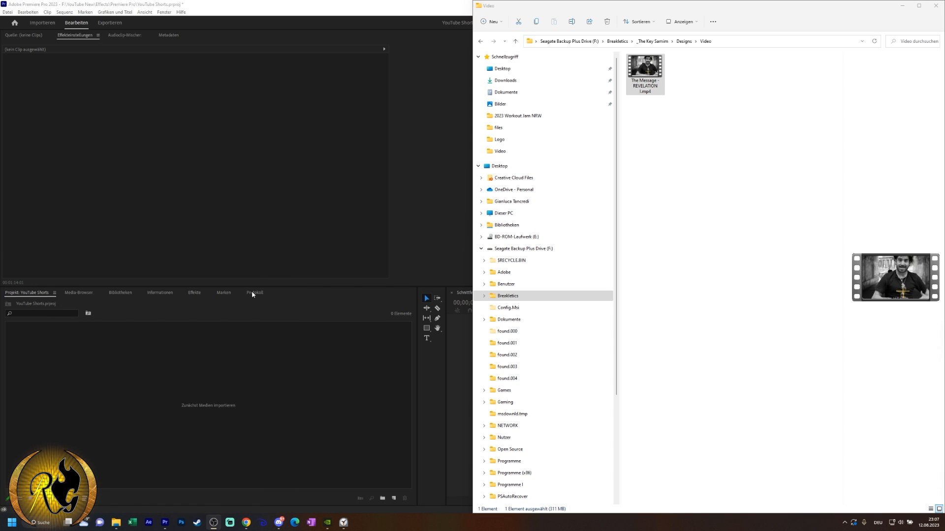
pyautogui.click(358, 522)
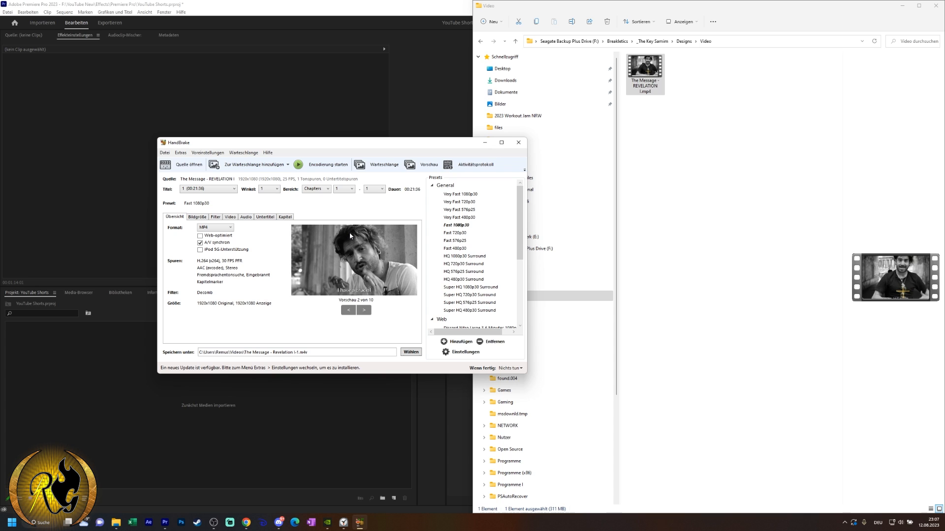
pyautogui.moveTo(303, 226)
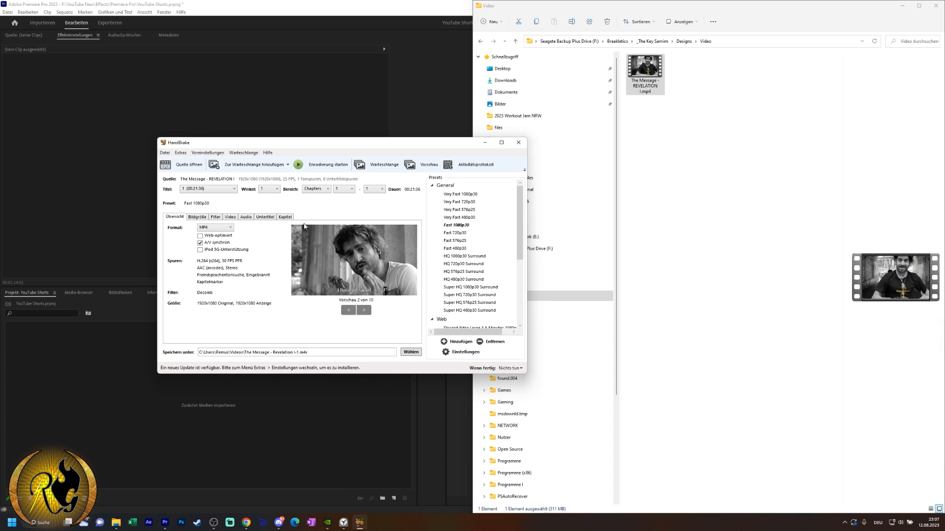
pyautogui.moveTo(211, 204)
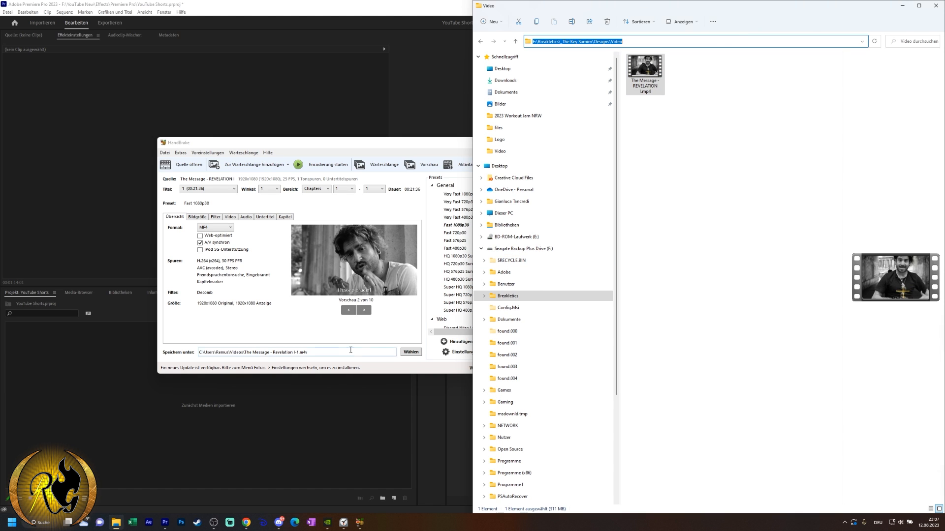
# Save the output as 'The Message - Revelation I-1.m4v' in the Video folder and start encoding.
pyautogui.click(410, 351)
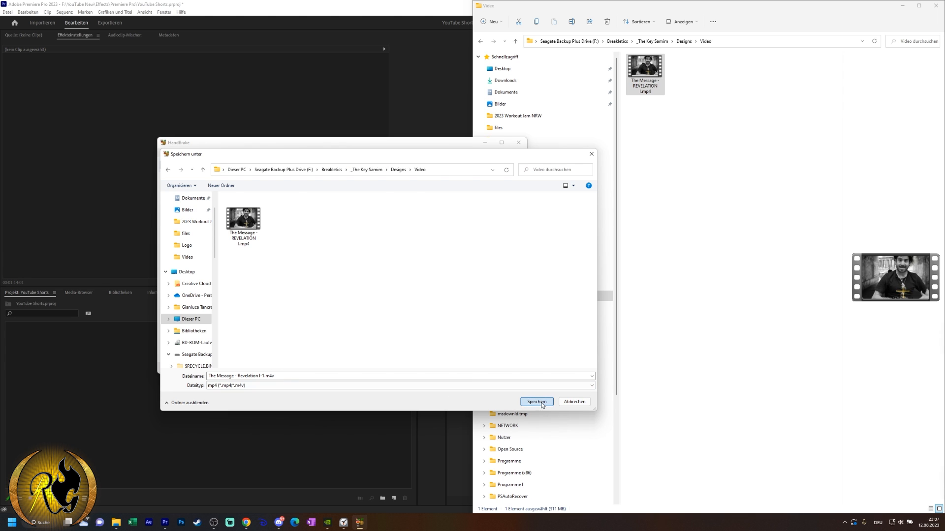
pyautogui.click(536, 402)
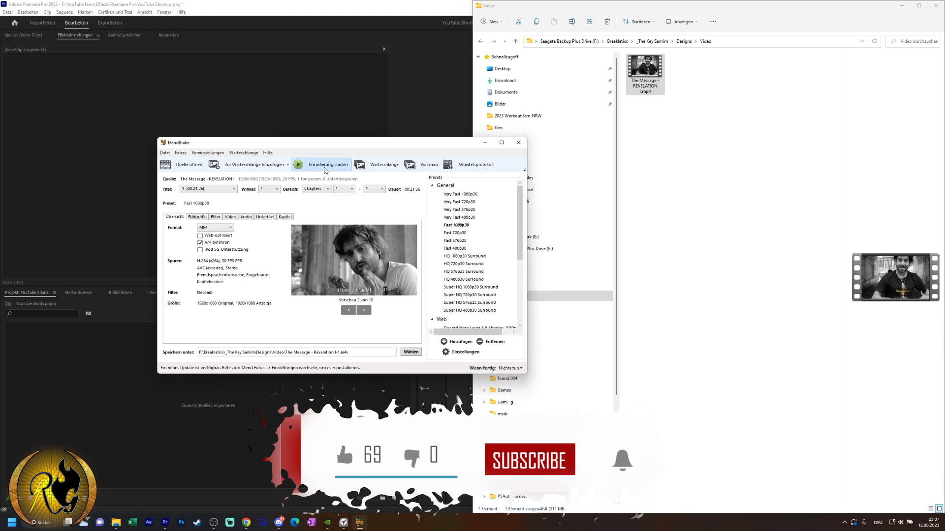
pyautogui.scroll(-3)
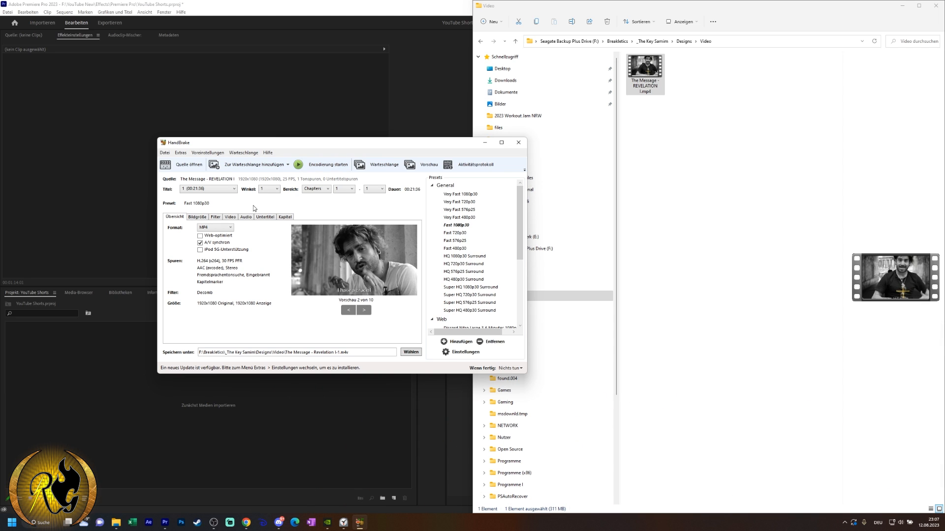
pyautogui.moveTo(267, 231)
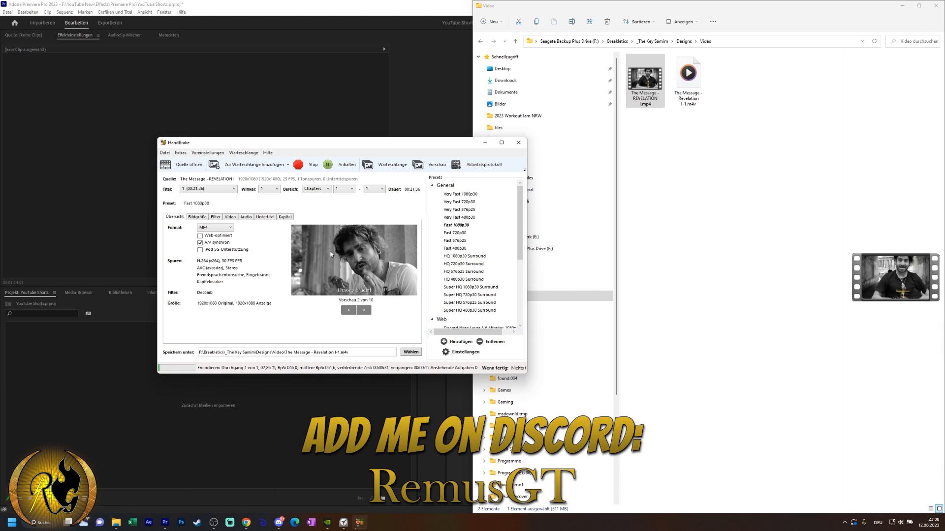
pyautogui.click(313, 164)
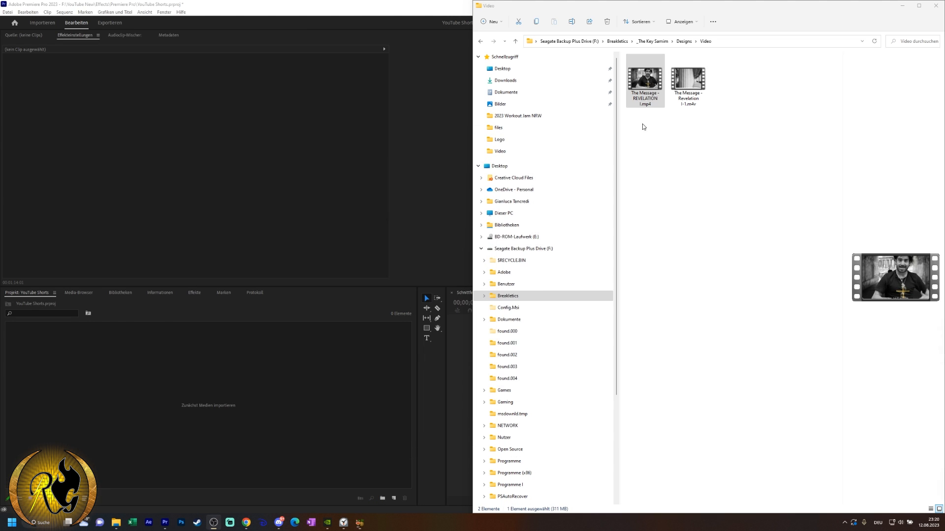
# Put the converted .m4v clip into a new sequence and play it in the Program monitor.
pyautogui.click(687, 79)
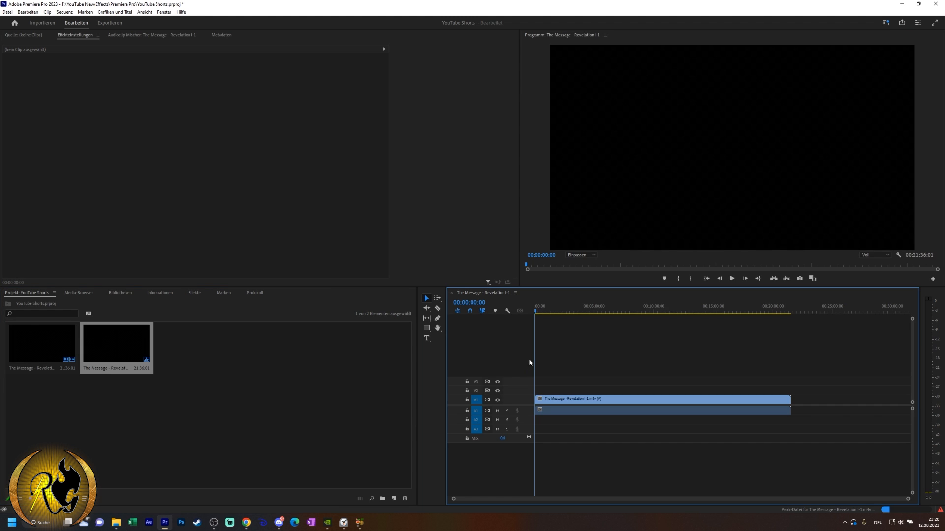
pyautogui.moveTo(731, 279)
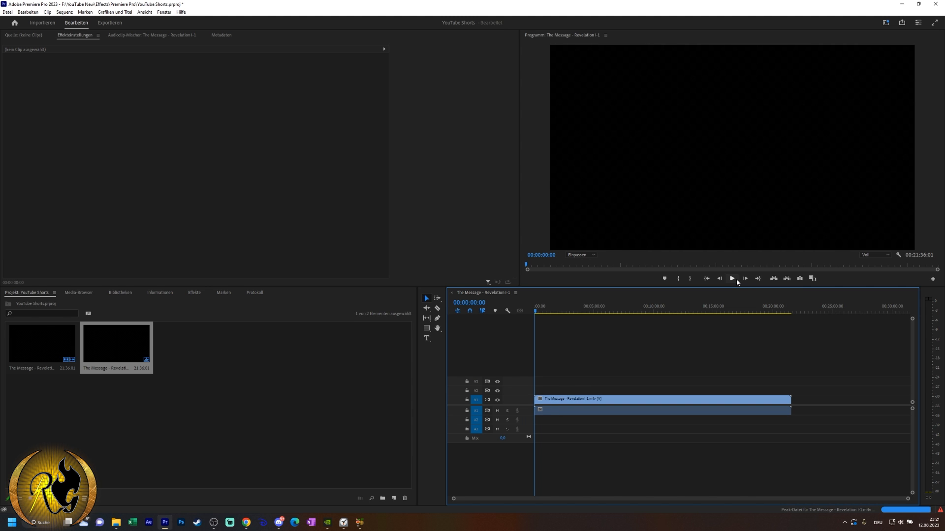
pyautogui.click(731, 278)
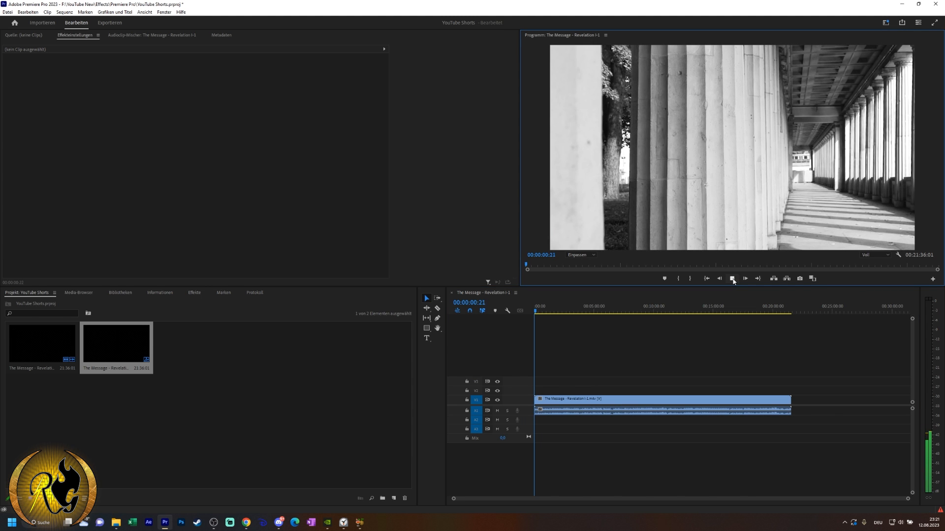
pyautogui.click(744, 278)
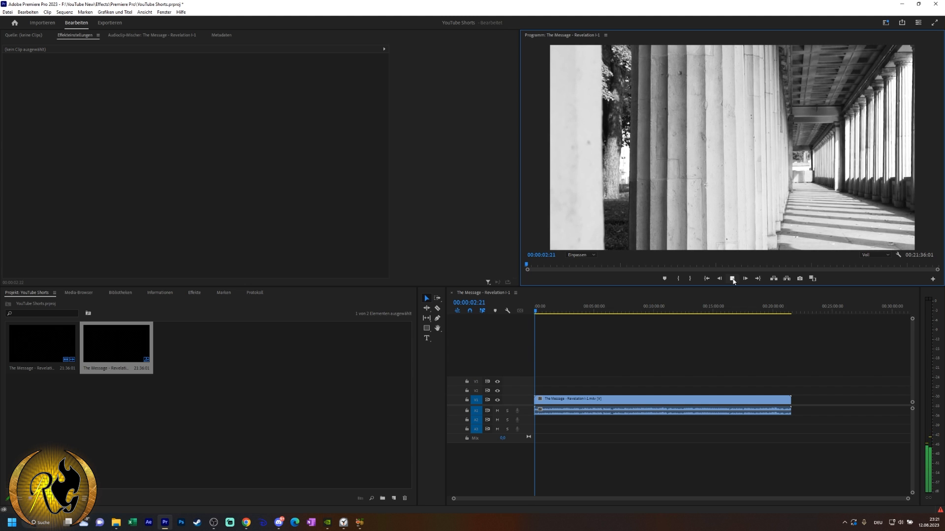
pyautogui.click(732, 278)
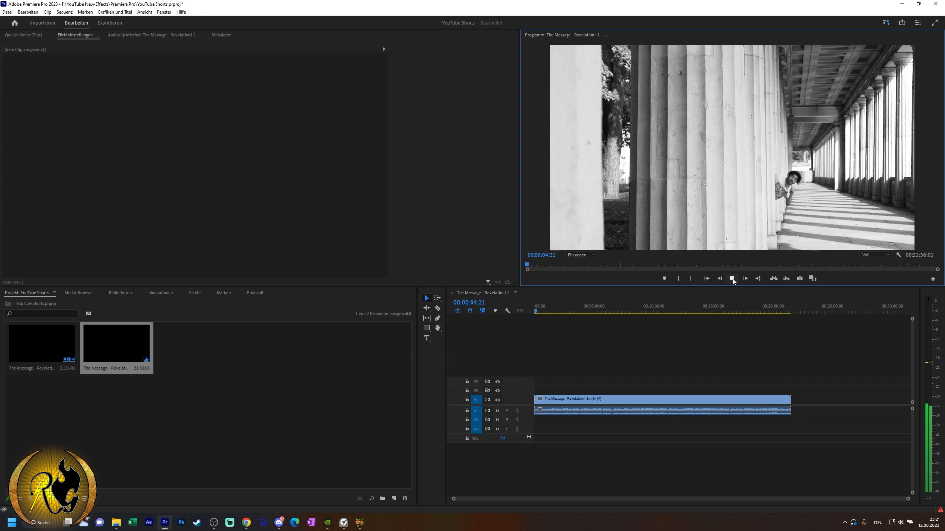
pyautogui.click(733, 279)
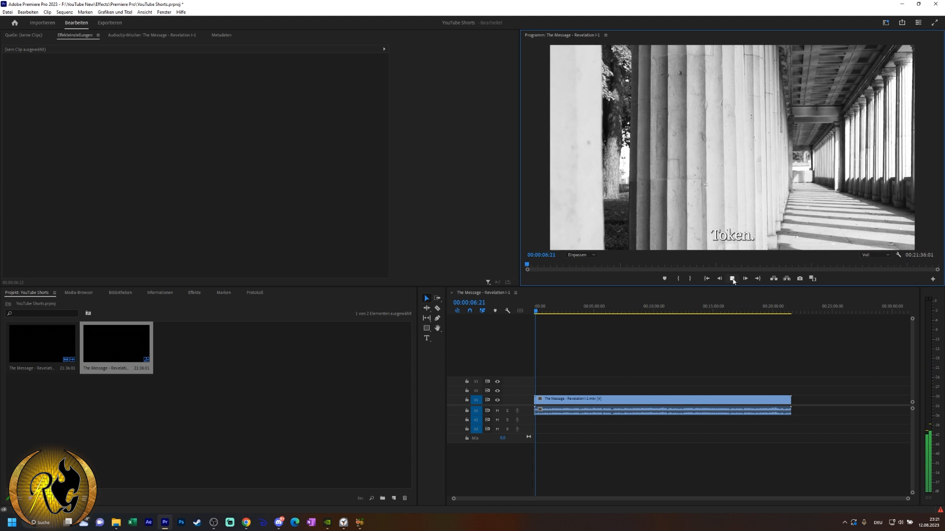
pyautogui.click(733, 277)
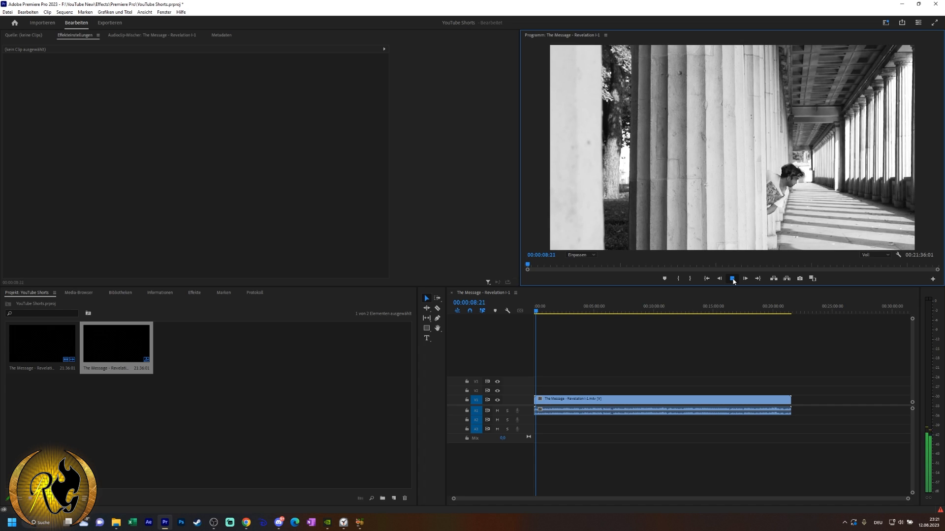
pyautogui.click(732, 278)
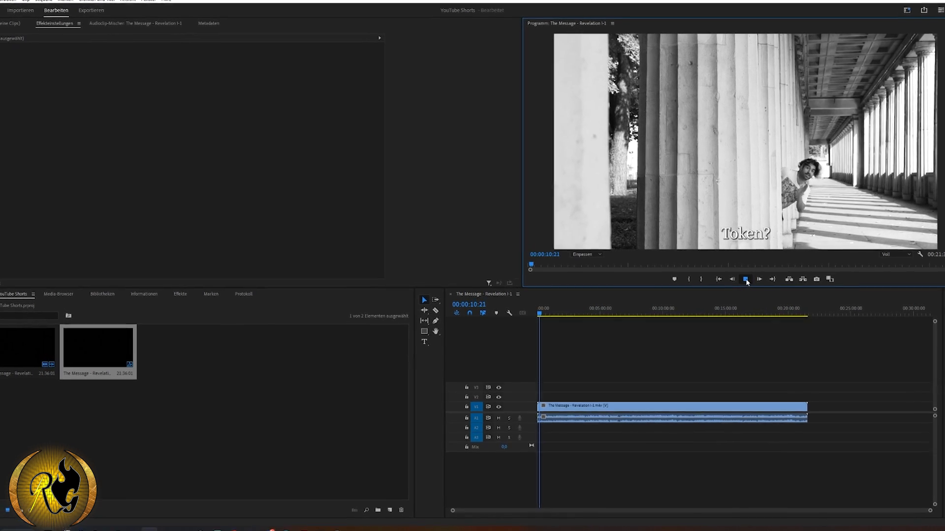